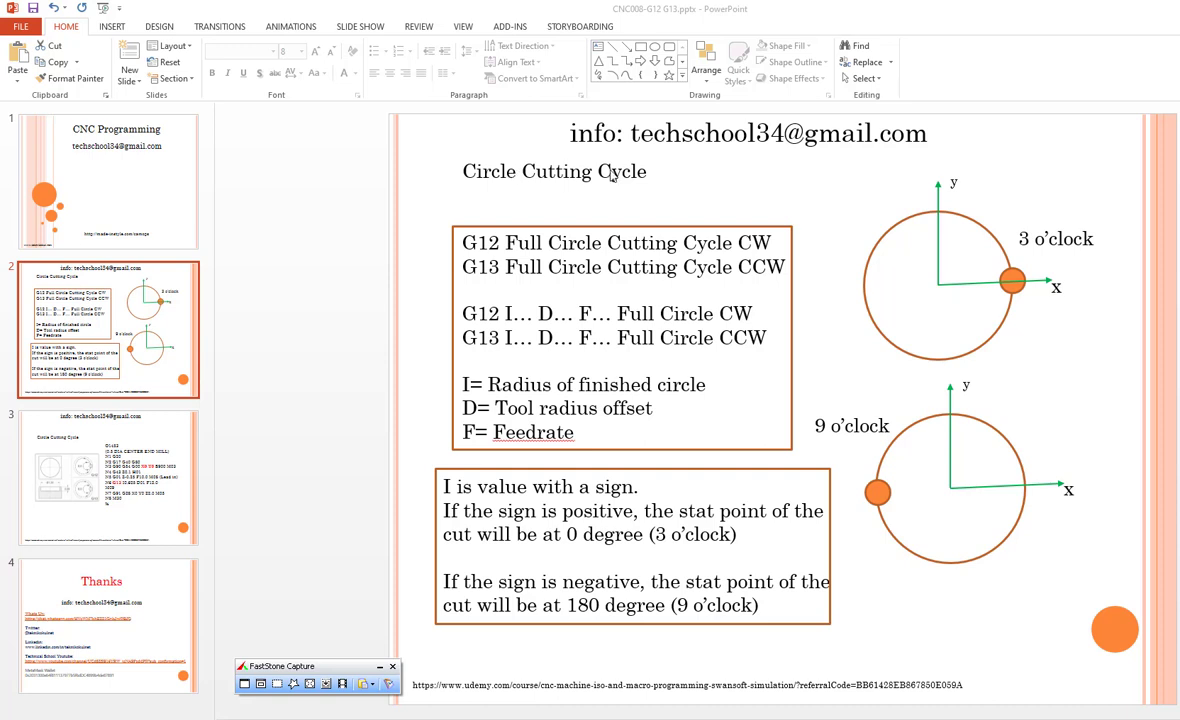
mouse_move(762, 248)
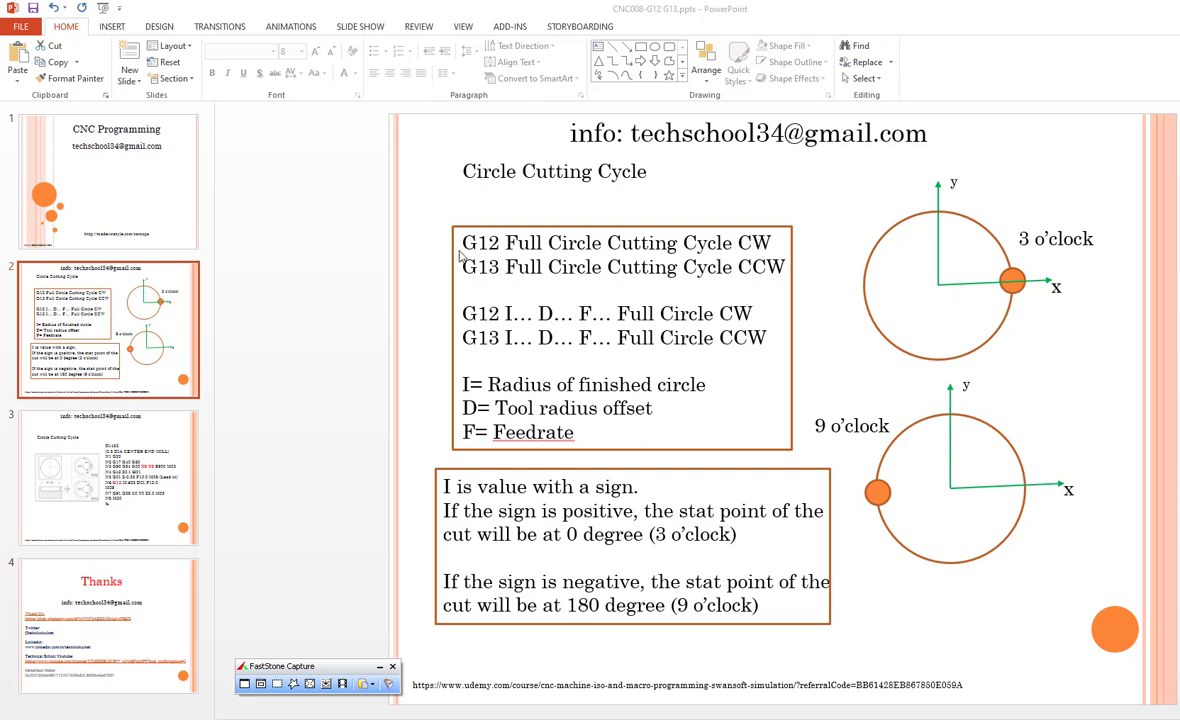
mouse_move(784, 276)
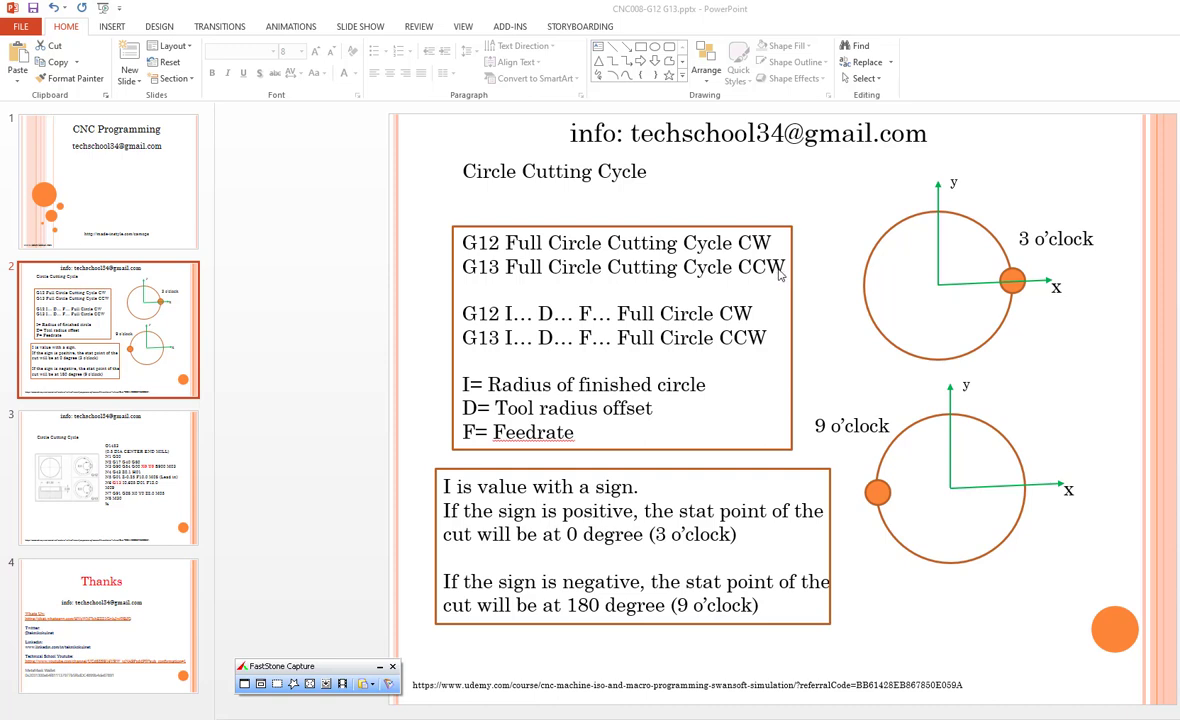
mouse_move(499, 275)
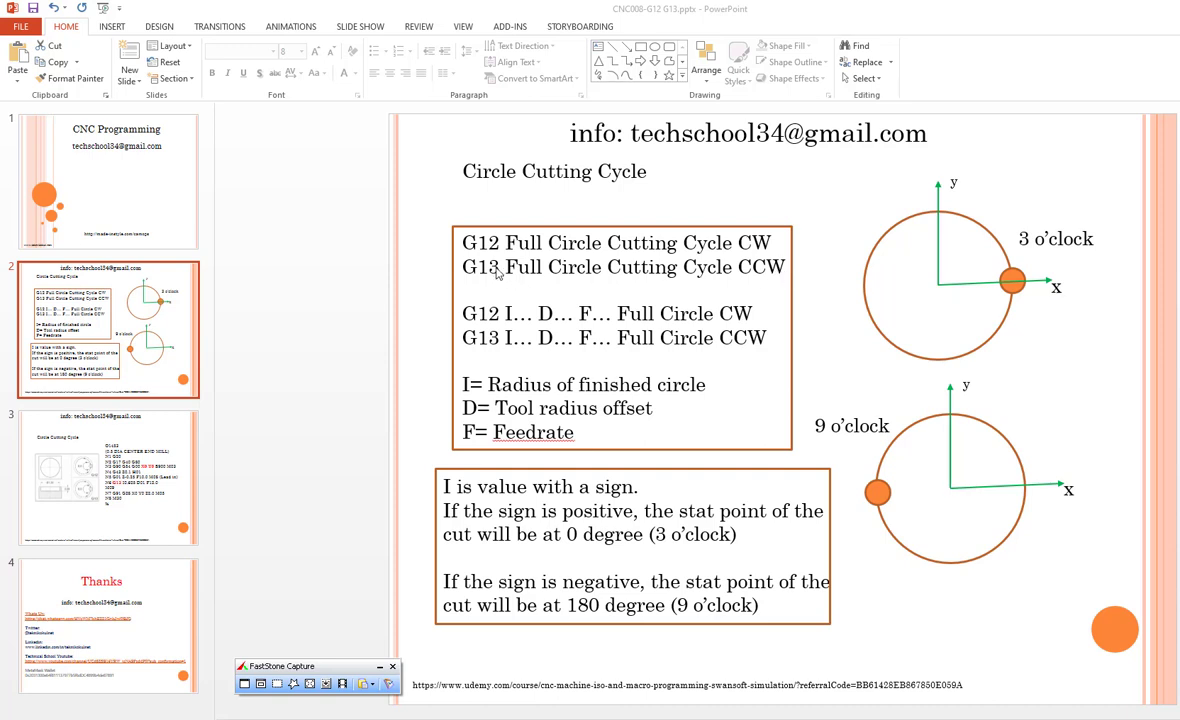
mouse_move(583, 278)
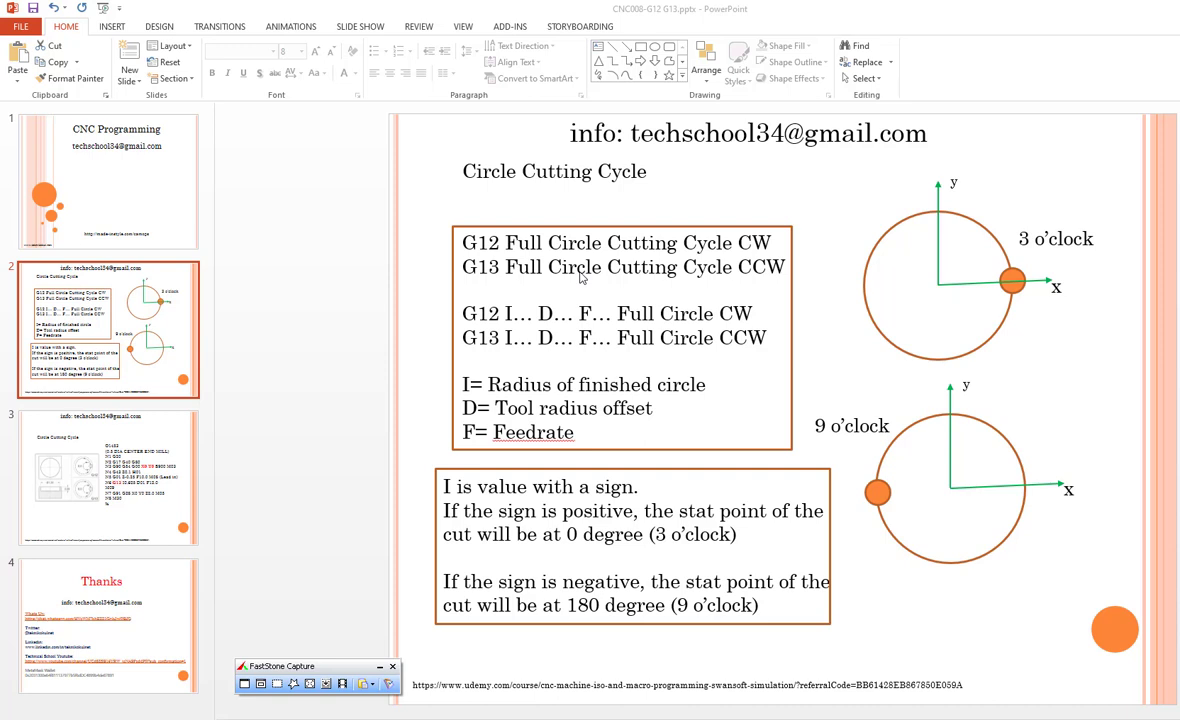
mouse_move(520, 323)
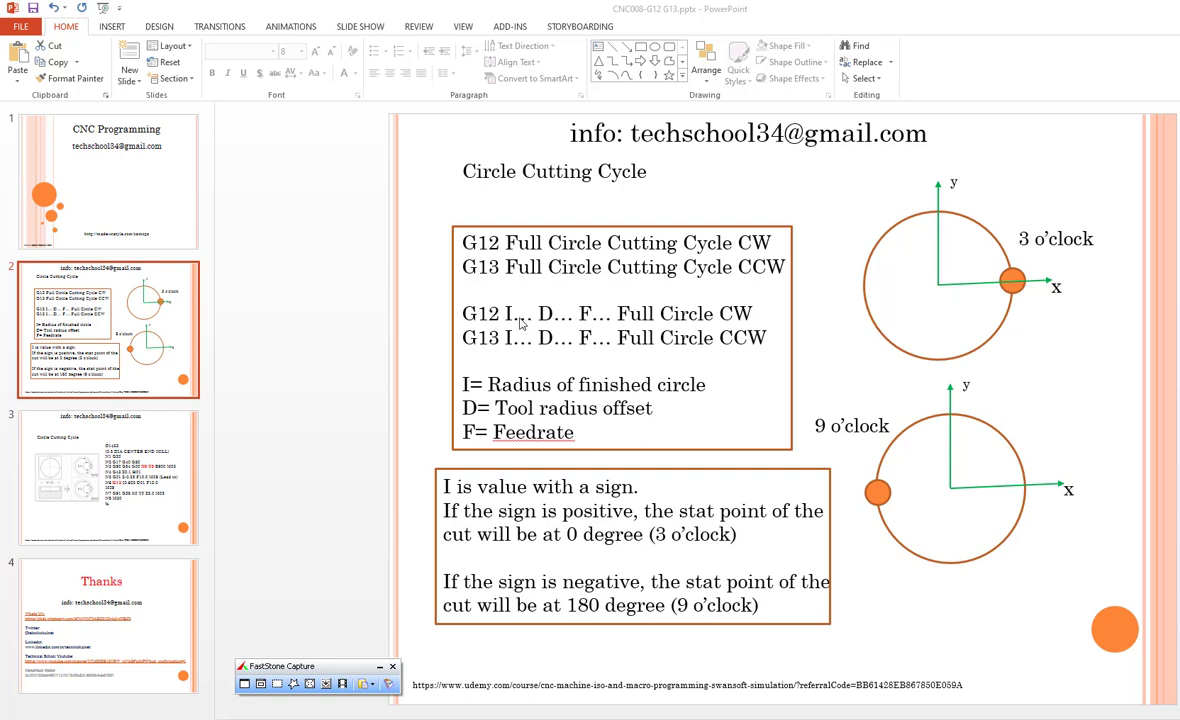
mouse_move(490, 332)
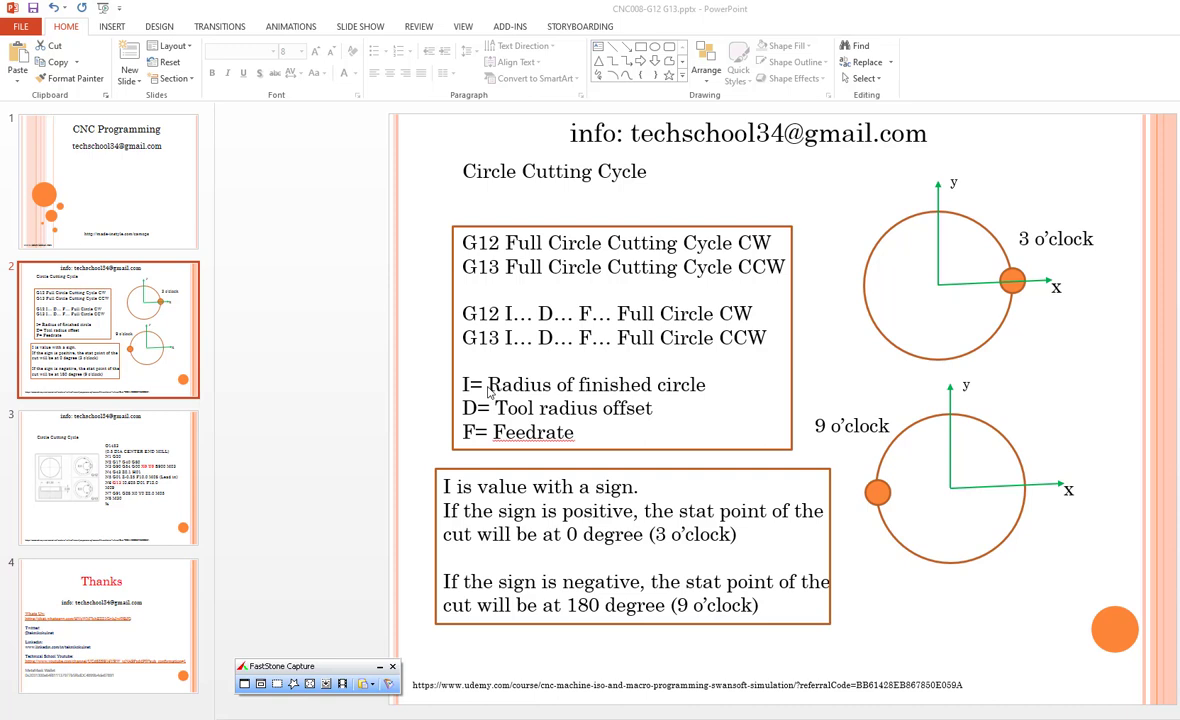
mouse_move(705, 393)
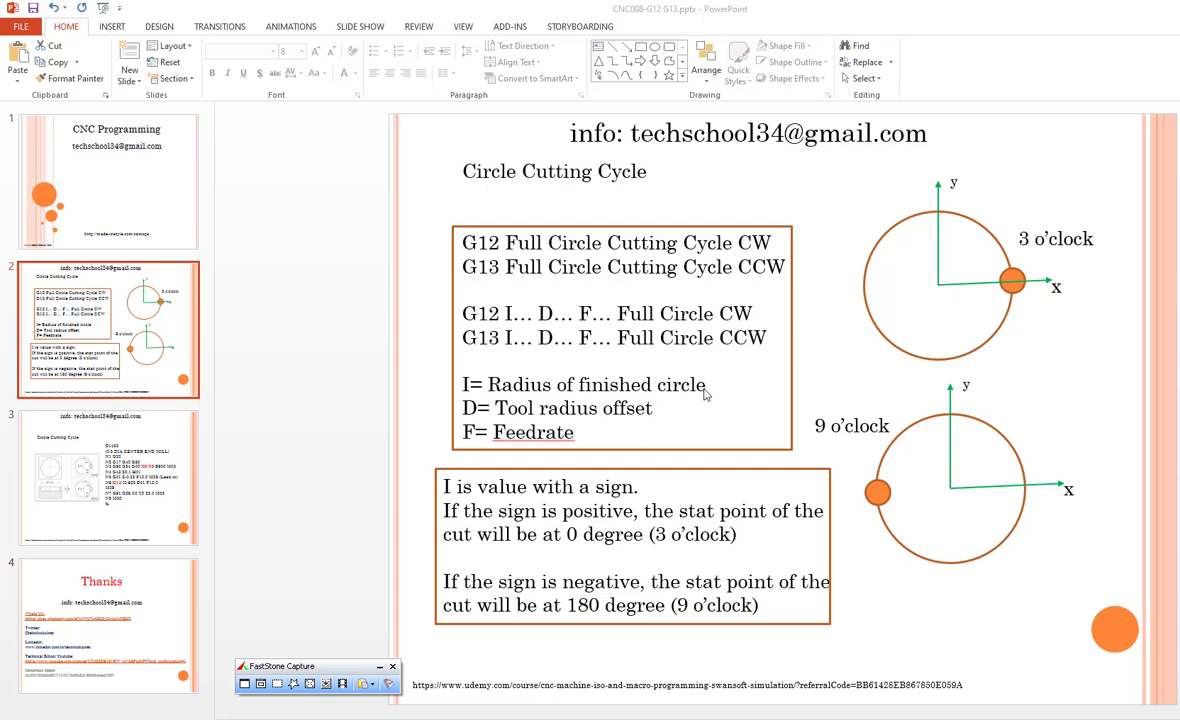
mouse_move(477, 406)
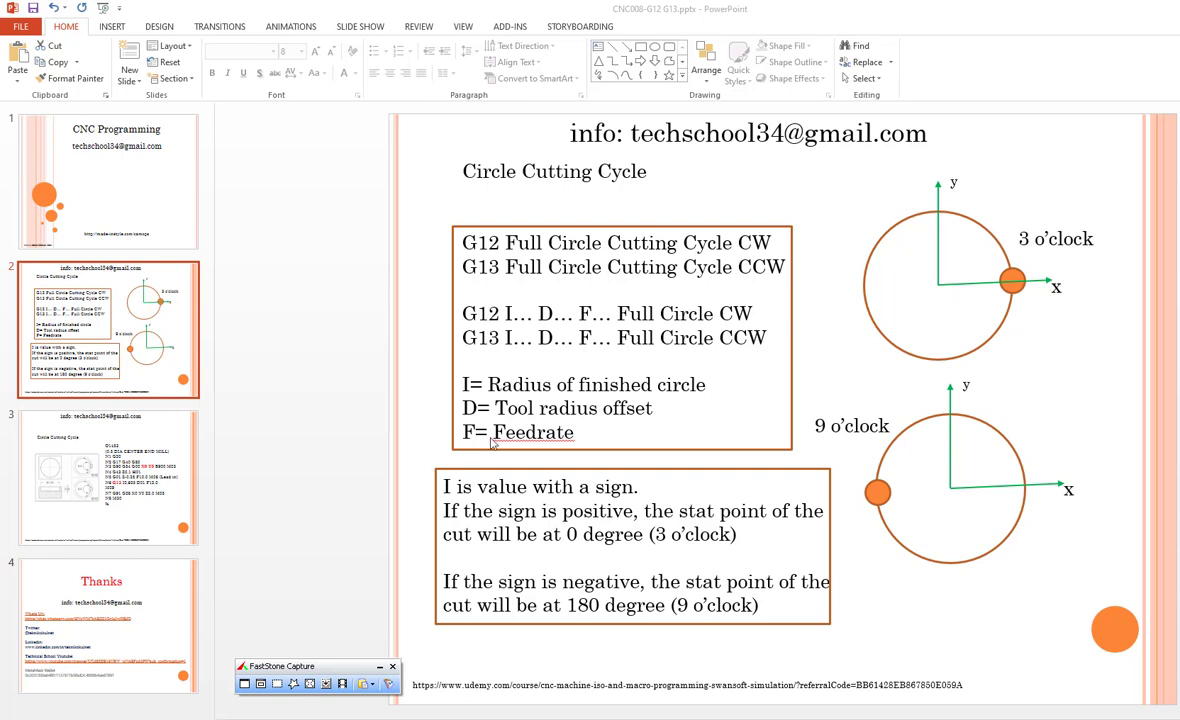
mouse_move(567, 438)
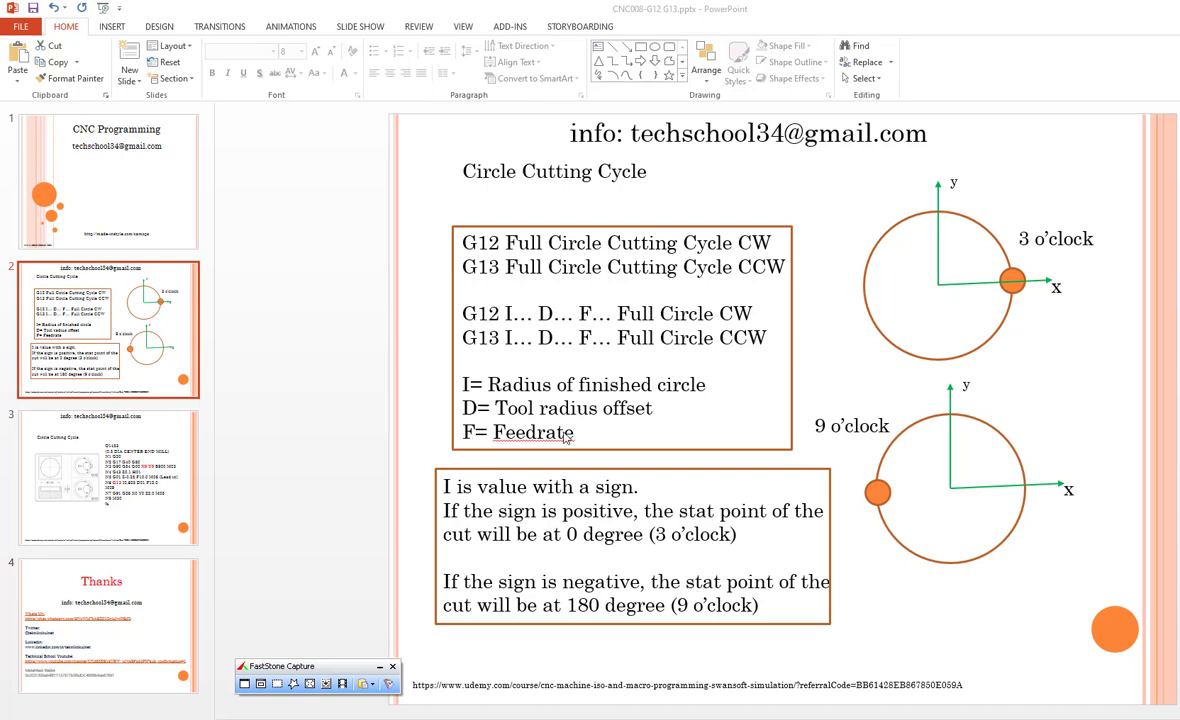
mouse_move(513, 507)
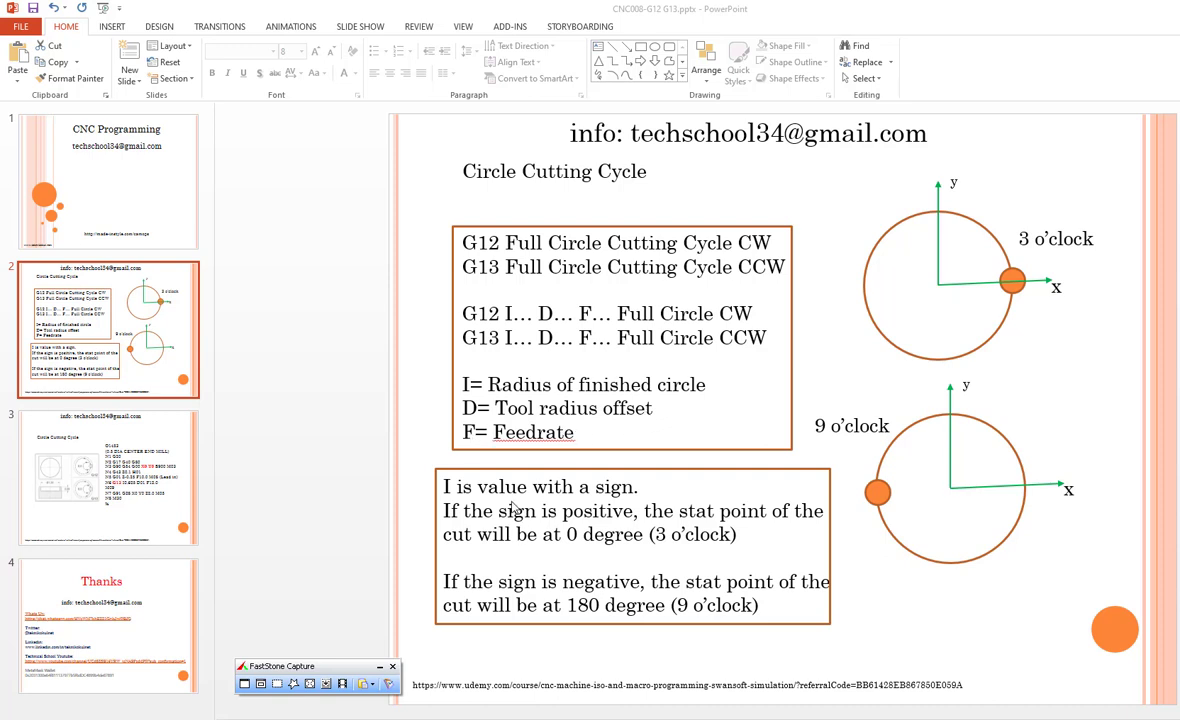
mouse_move(516, 510)
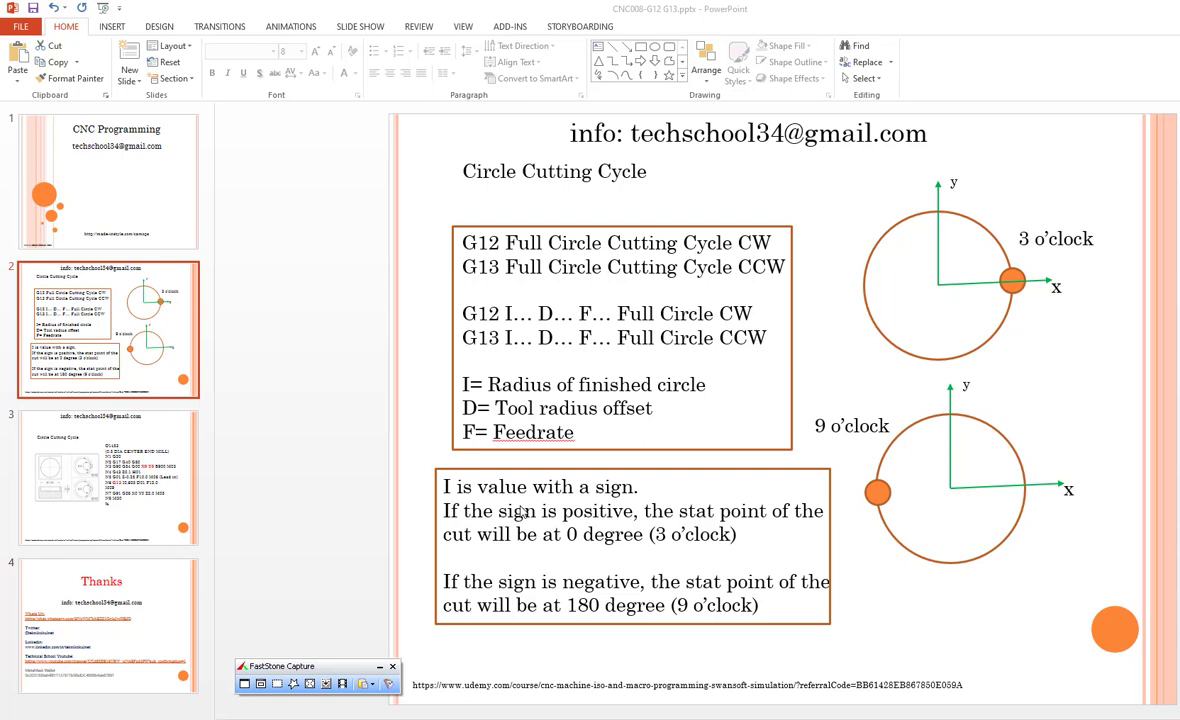
mouse_move(718, 543)
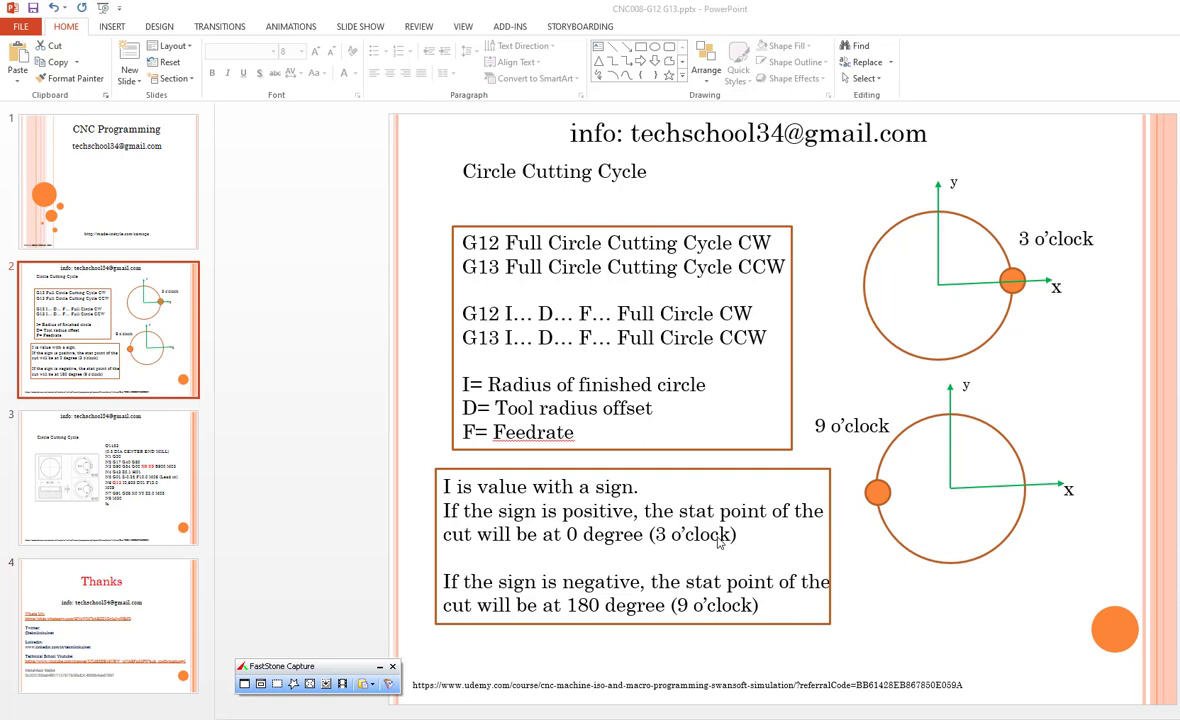
mouse_move(1038, 227)
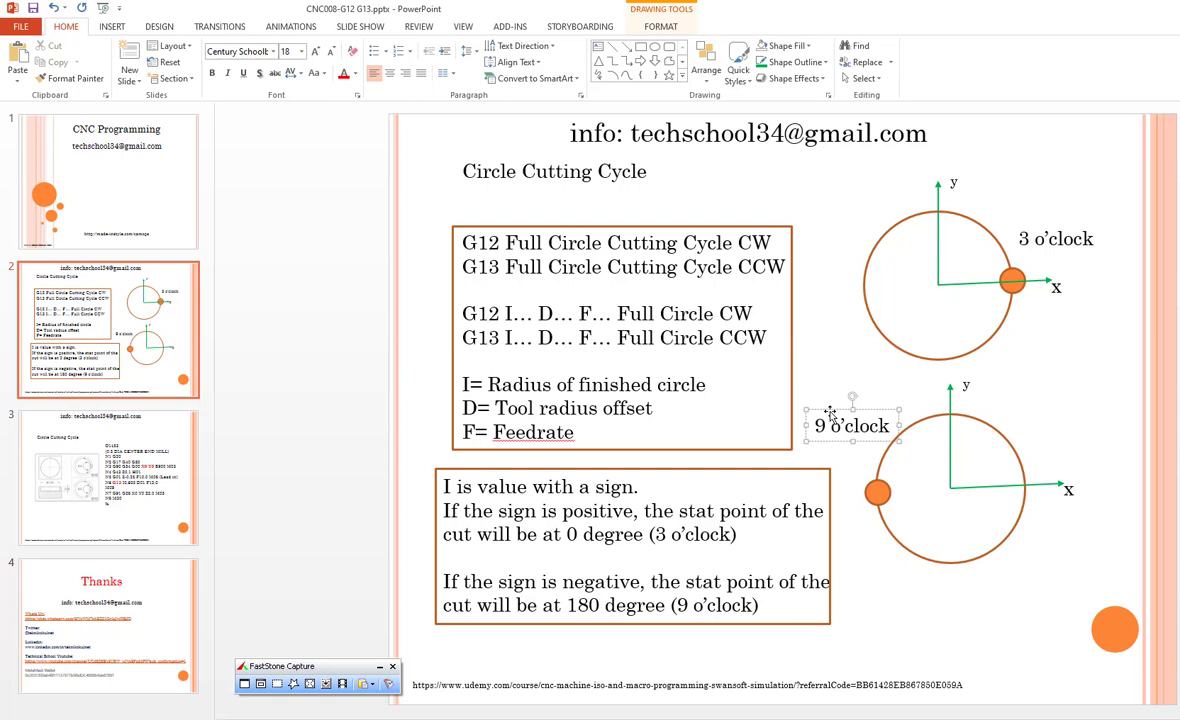
mouse_move(878, 396)
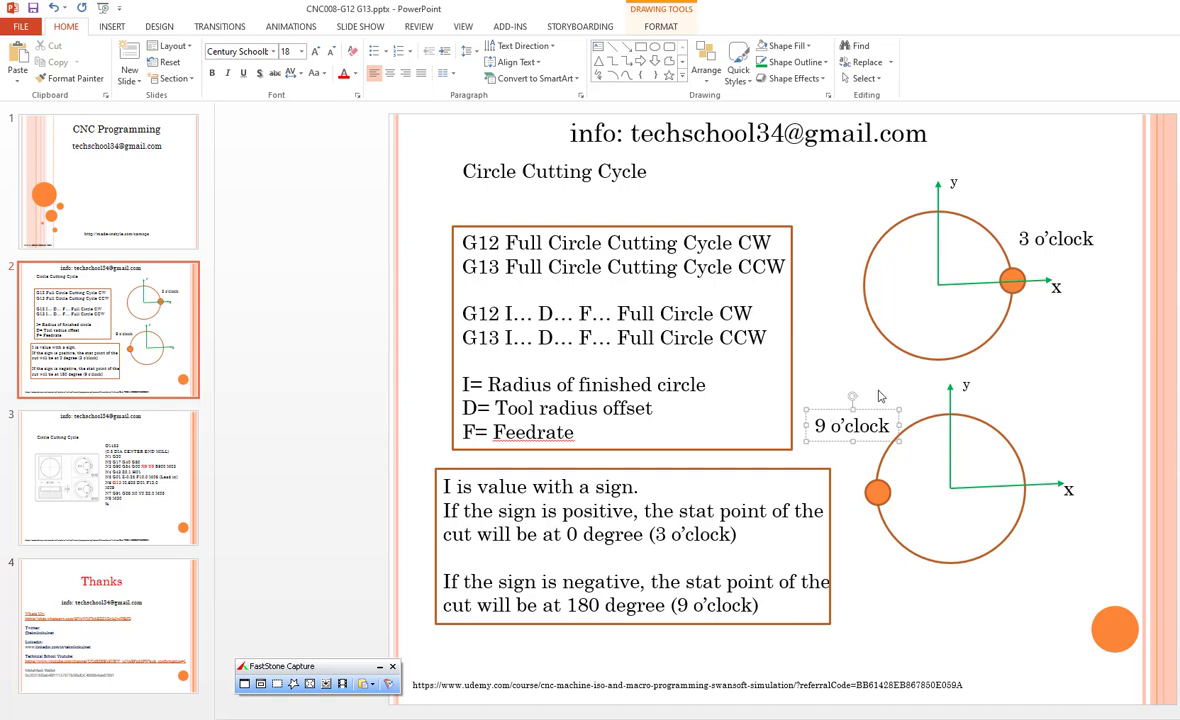
mouse_move(626, 521)
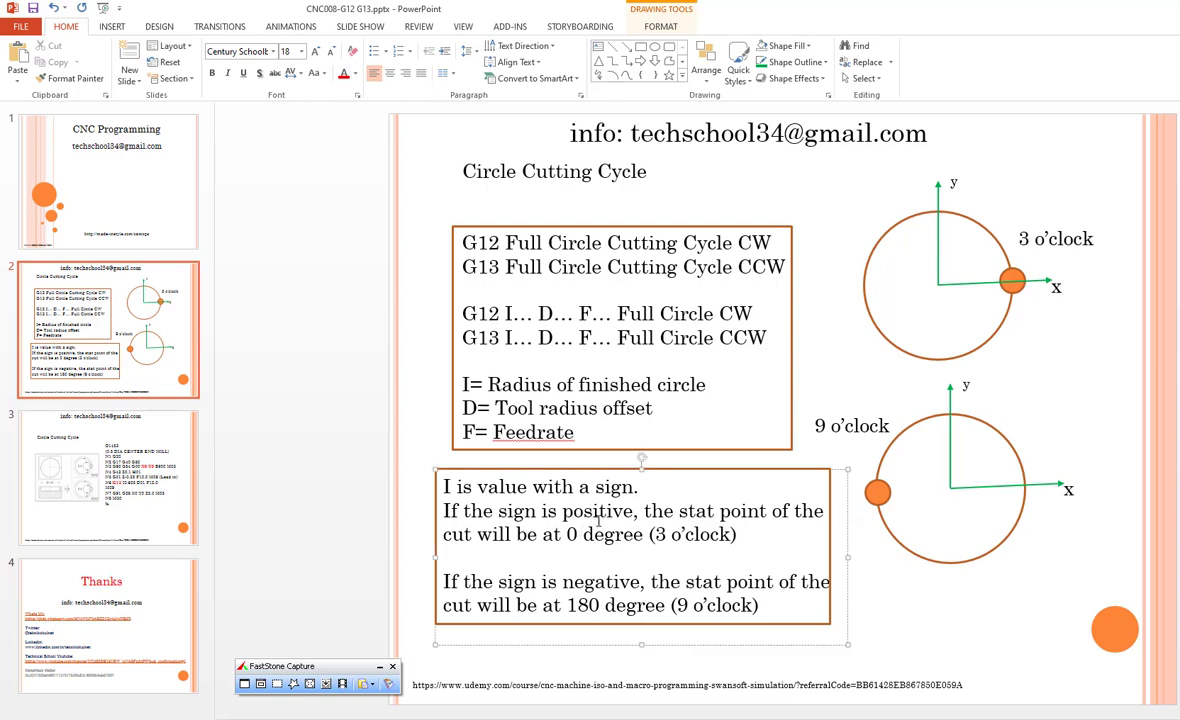
Switch to slide 3 showing the example G13 program and G12/G13 toolpath drawings.
double_click(593, 511)
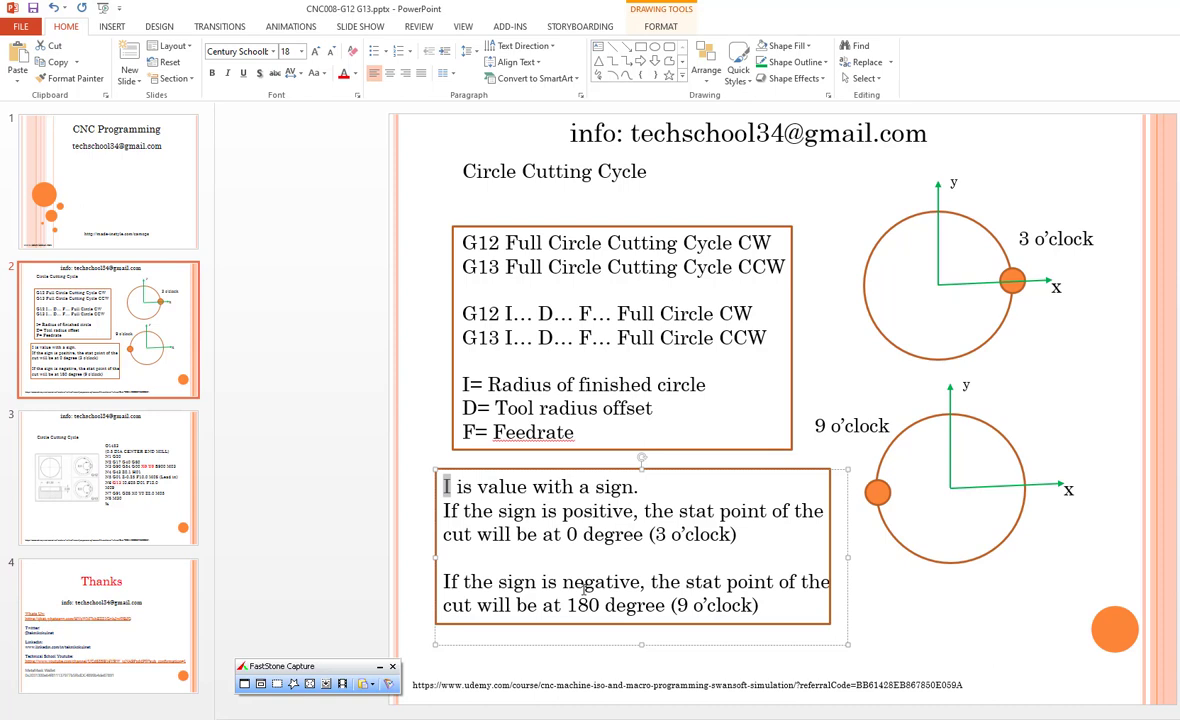
double_click(600, 581)
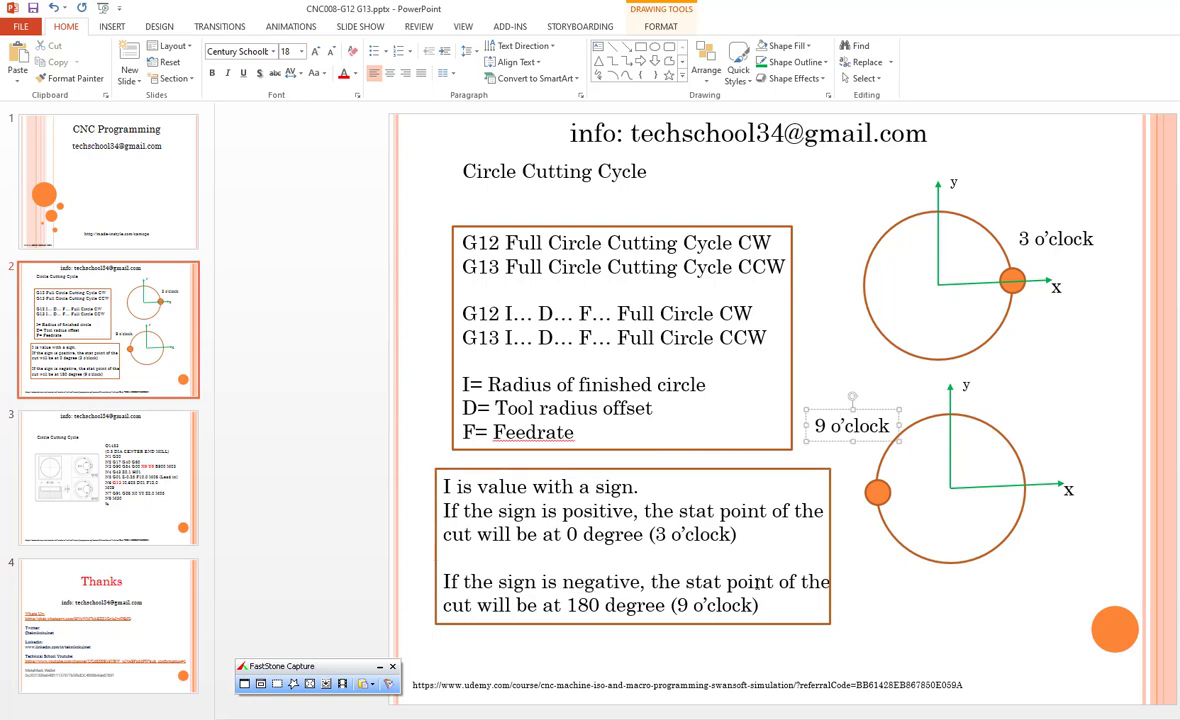
mouse_move(227, 443)
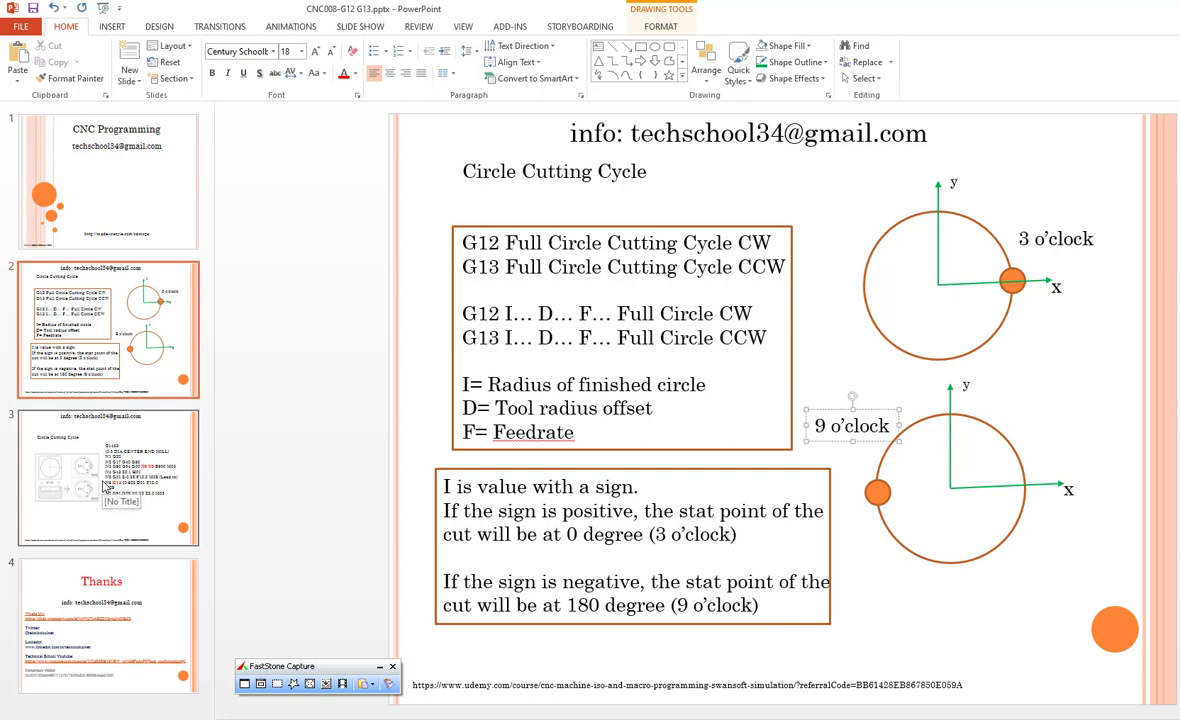
click(107, 477)
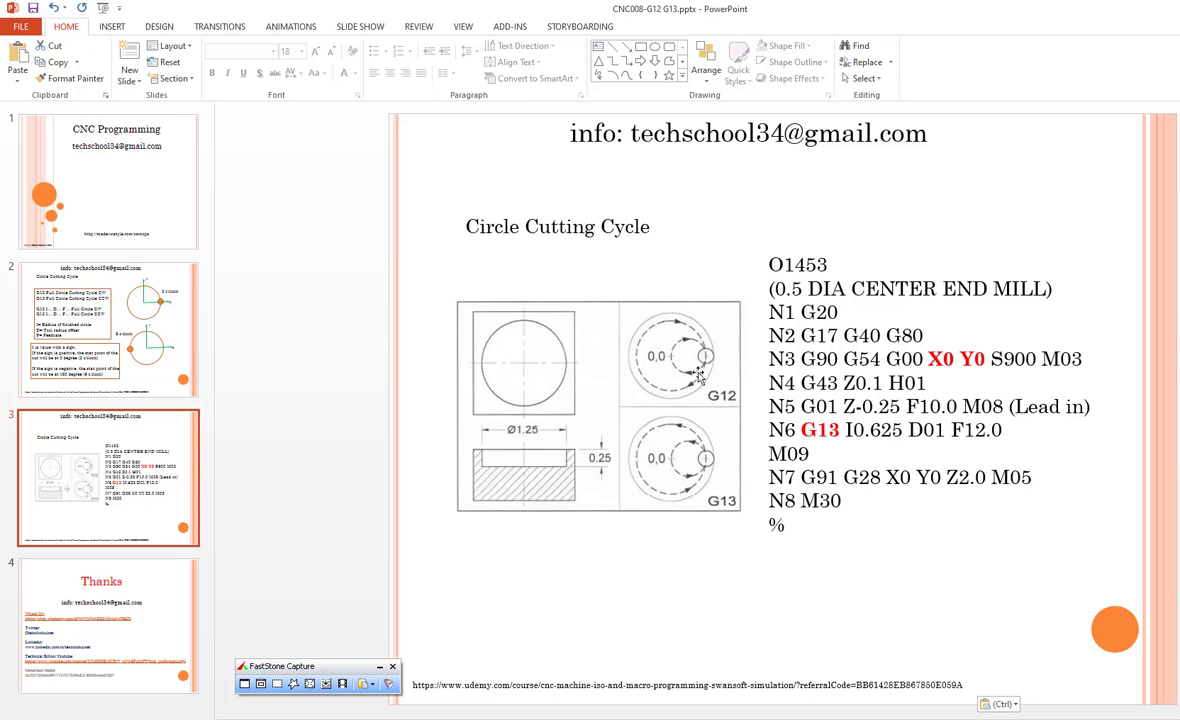
mouse_move(695, 372)
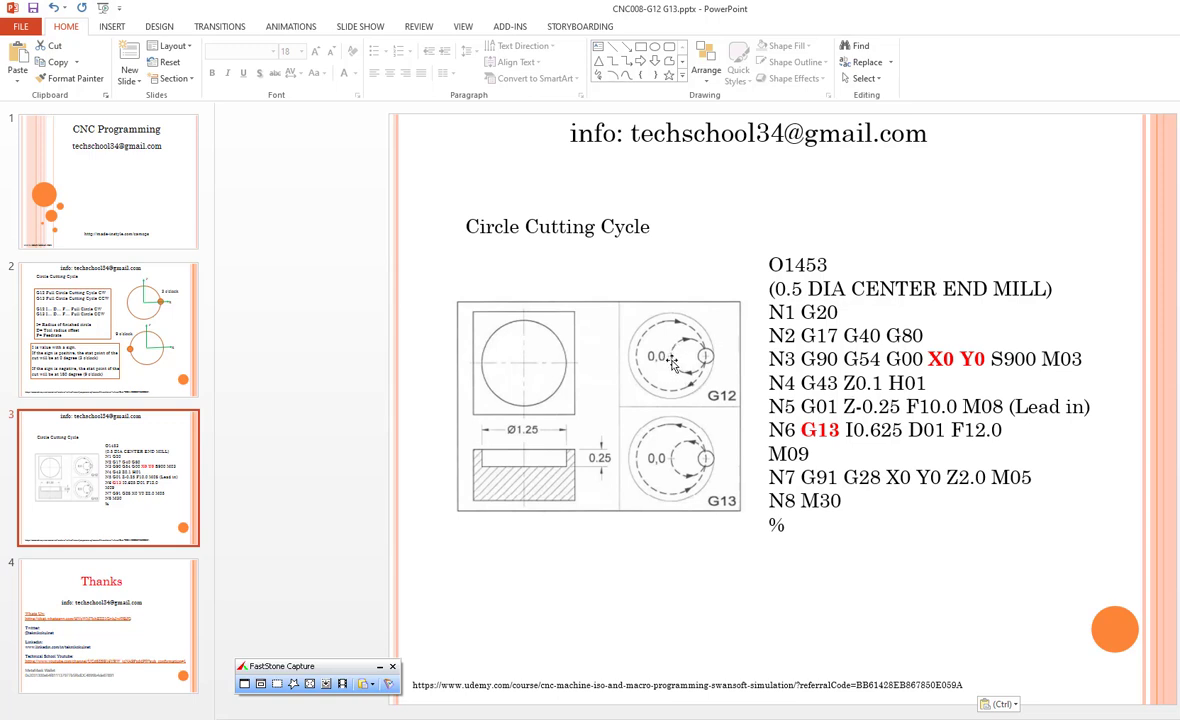
mouse_move(673, 360)
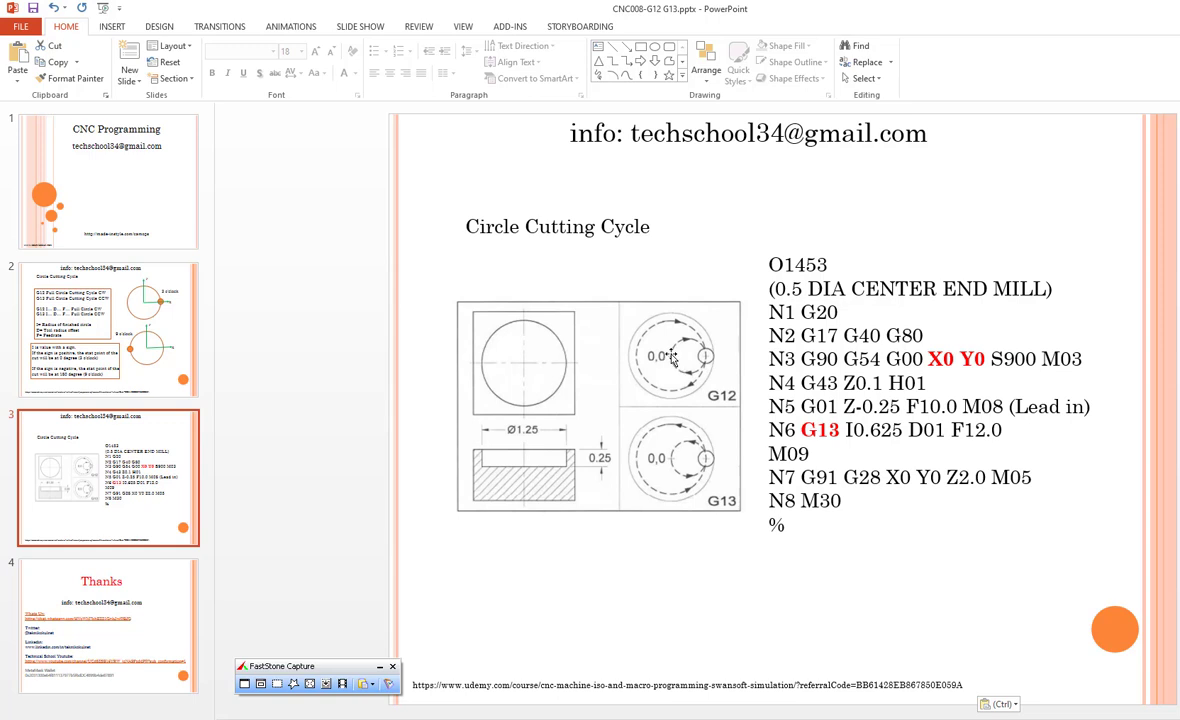
mouse_move(693, 367)
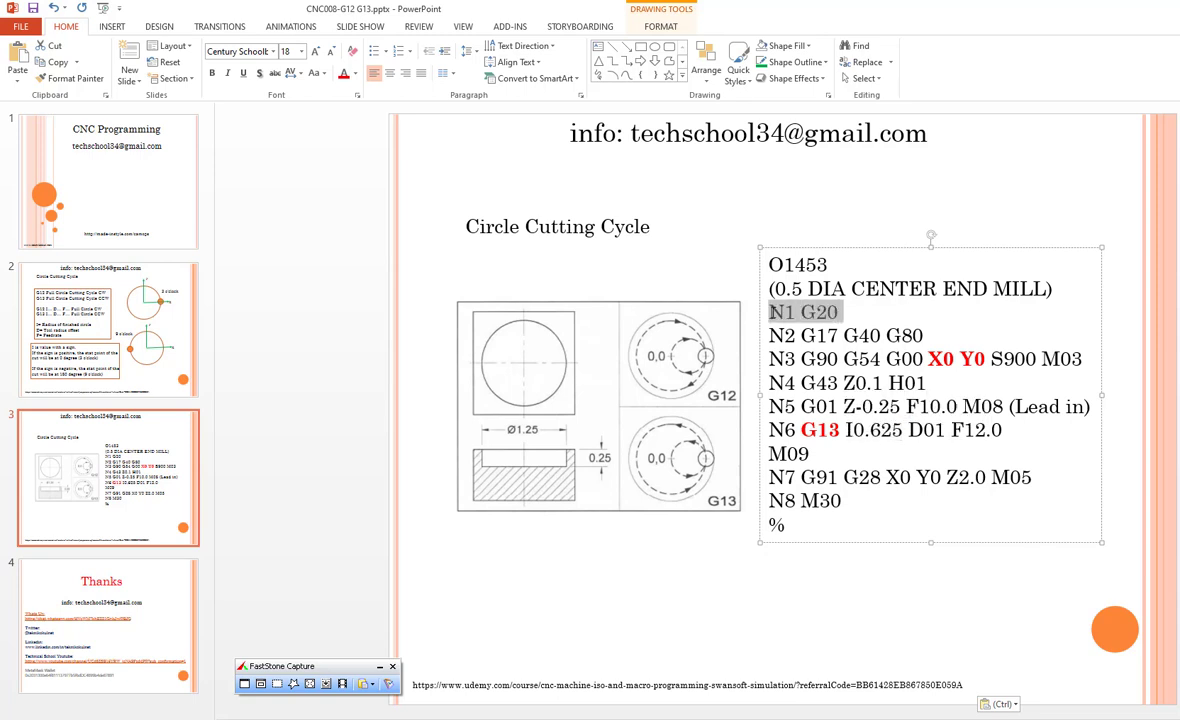
double_click(828, 288)
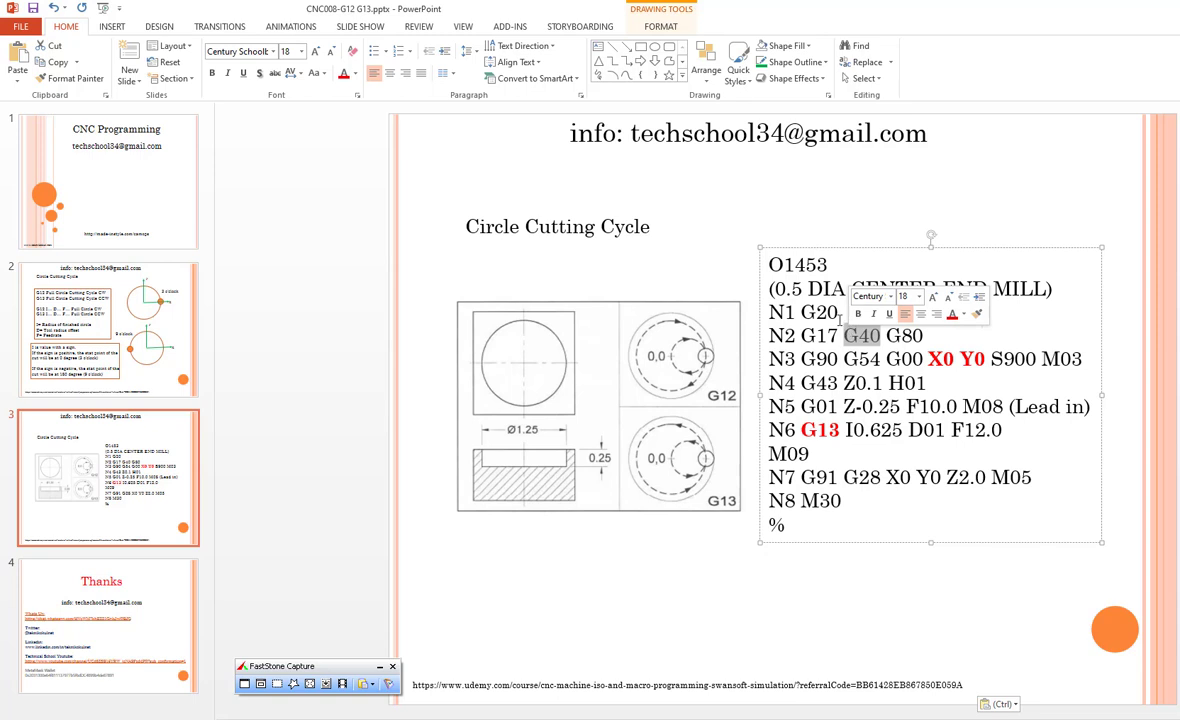
mouse_move(860, 340)
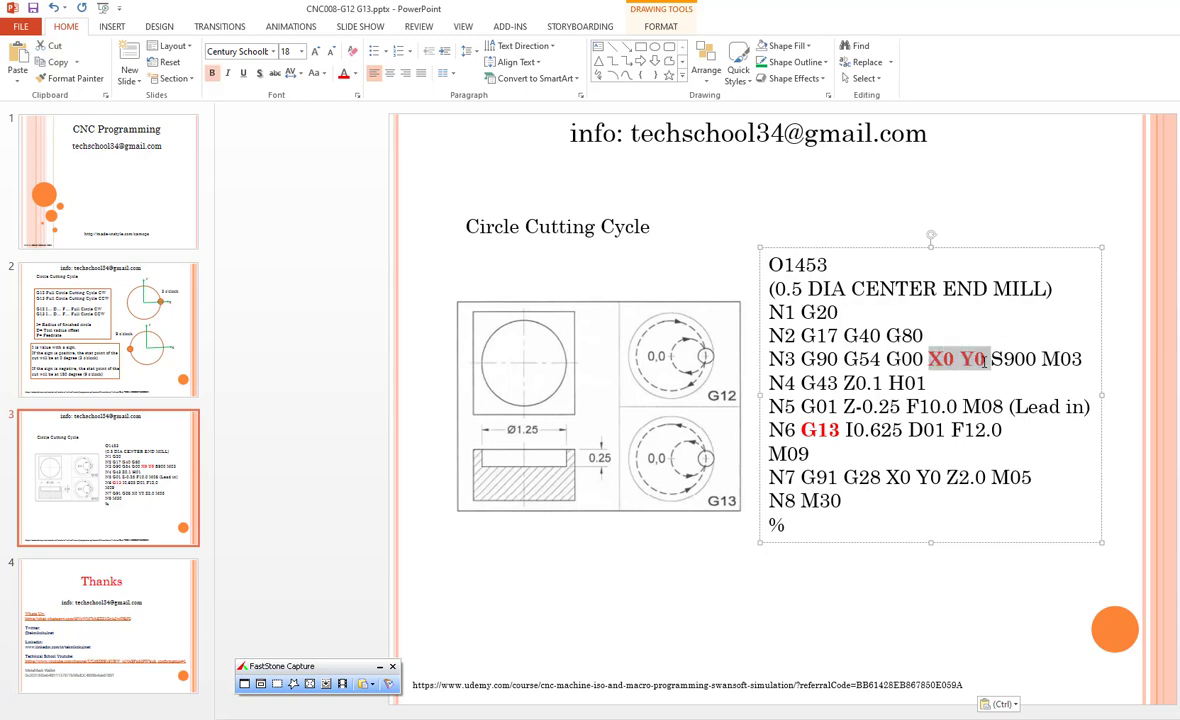
mouse_move(635, 367)
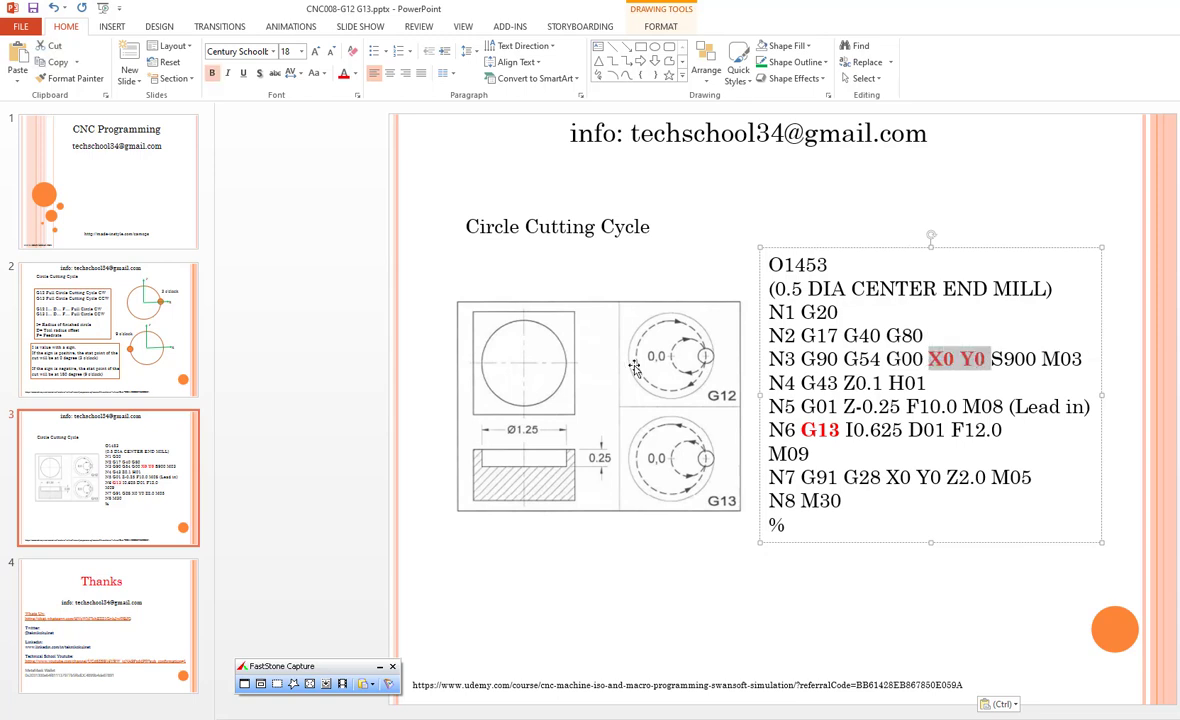
mouse_move(678, 358)
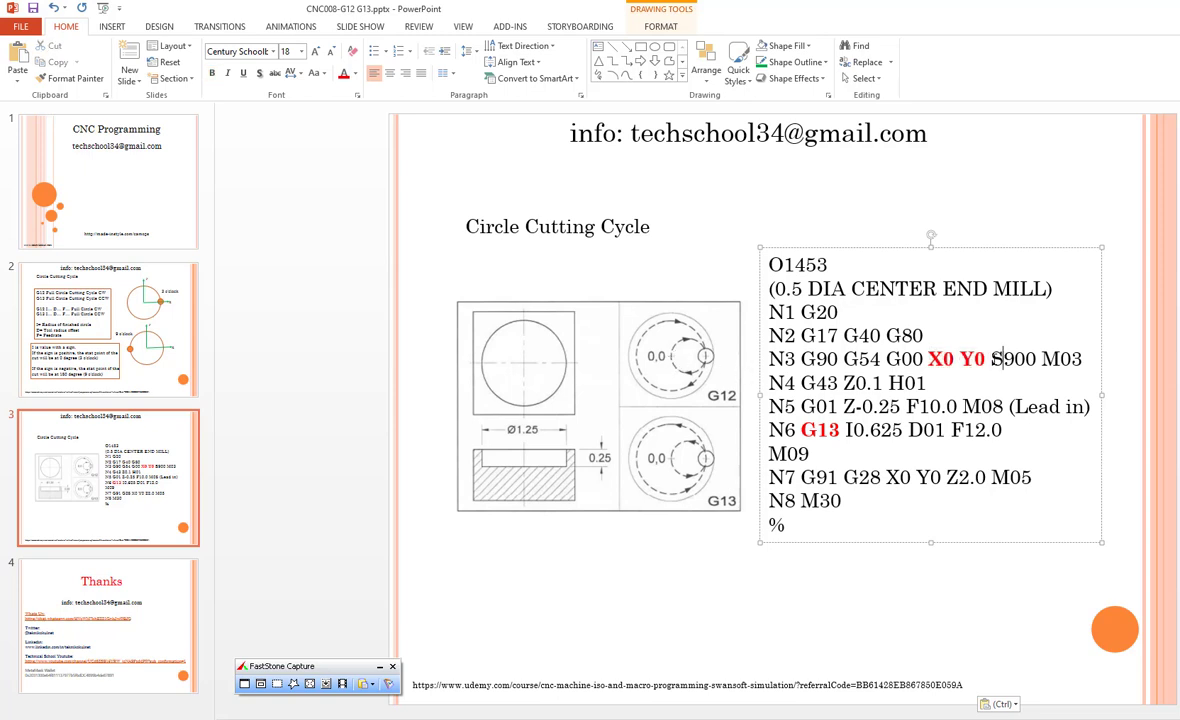
drag(991, 358, 1083, 358)
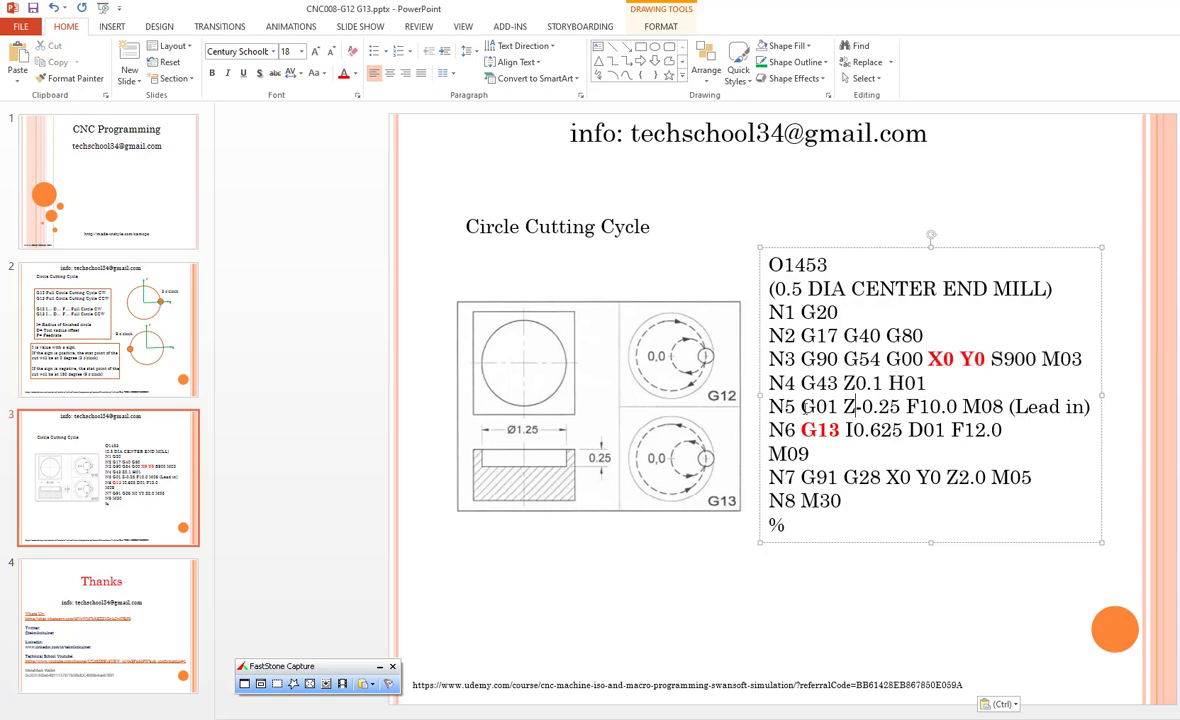
double_click(864, 406)
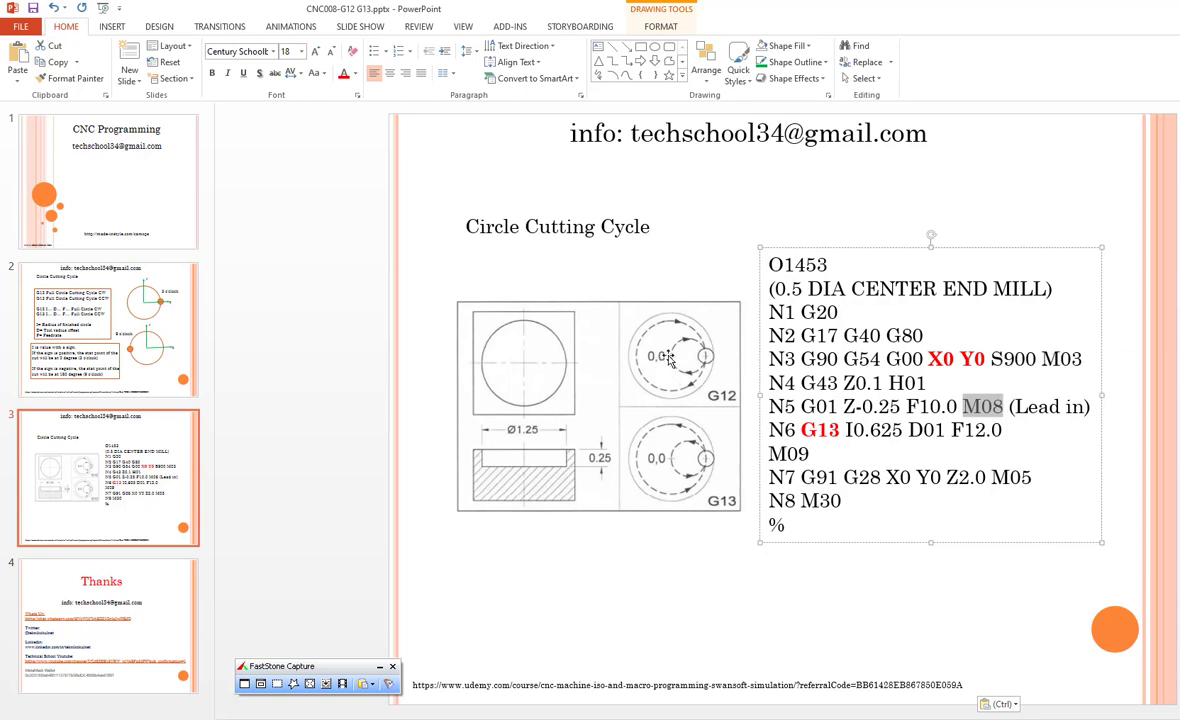
Paste the orange dot onto slide 3 to mark the 0,0 centre of the G13 diagram.
key(ctrl+v)
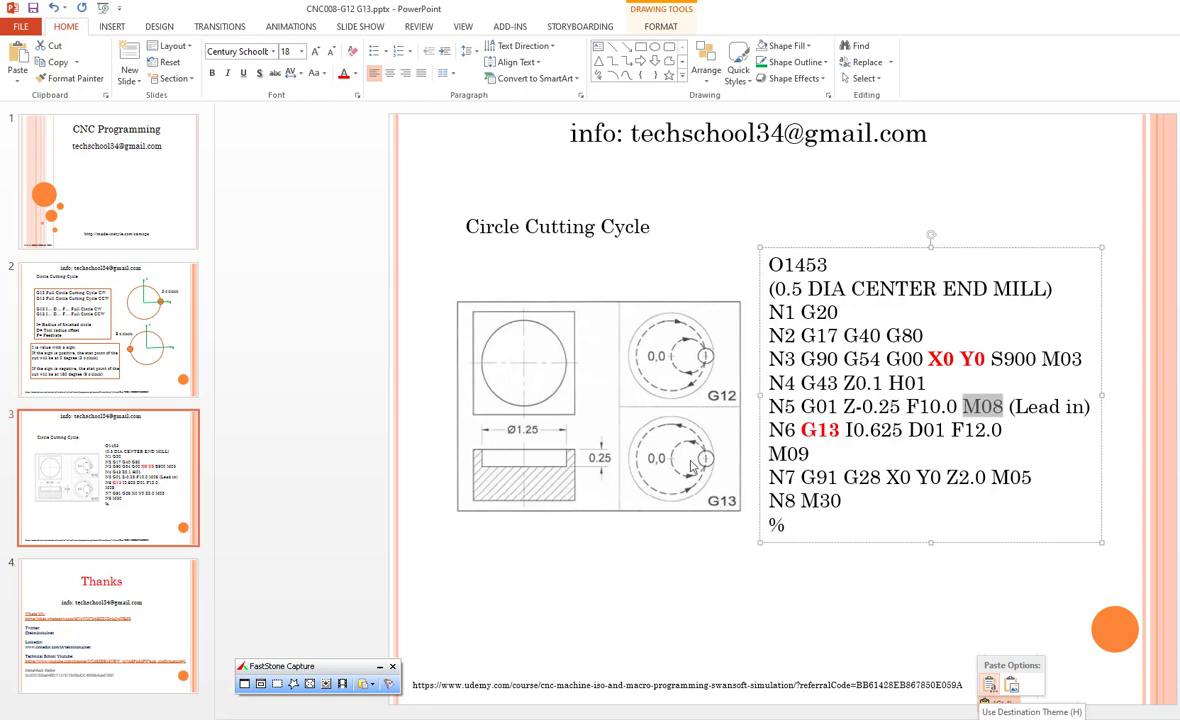
mouse_move(705, 461)
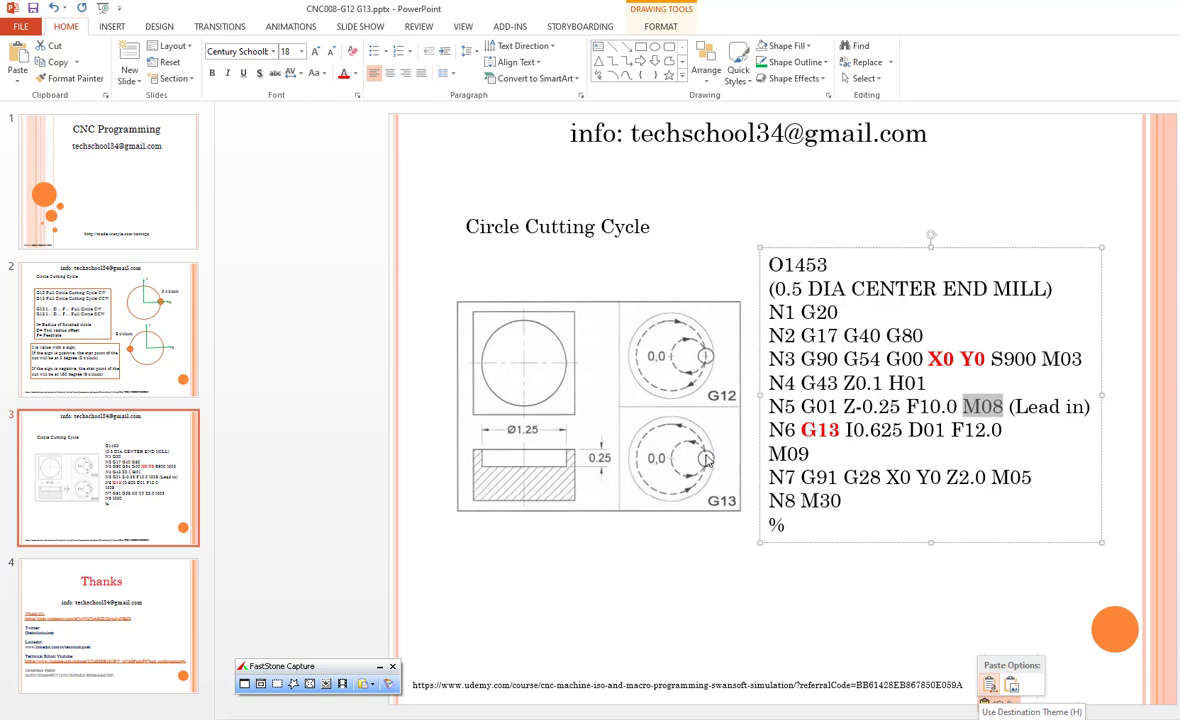
mouse_move(705, 458)
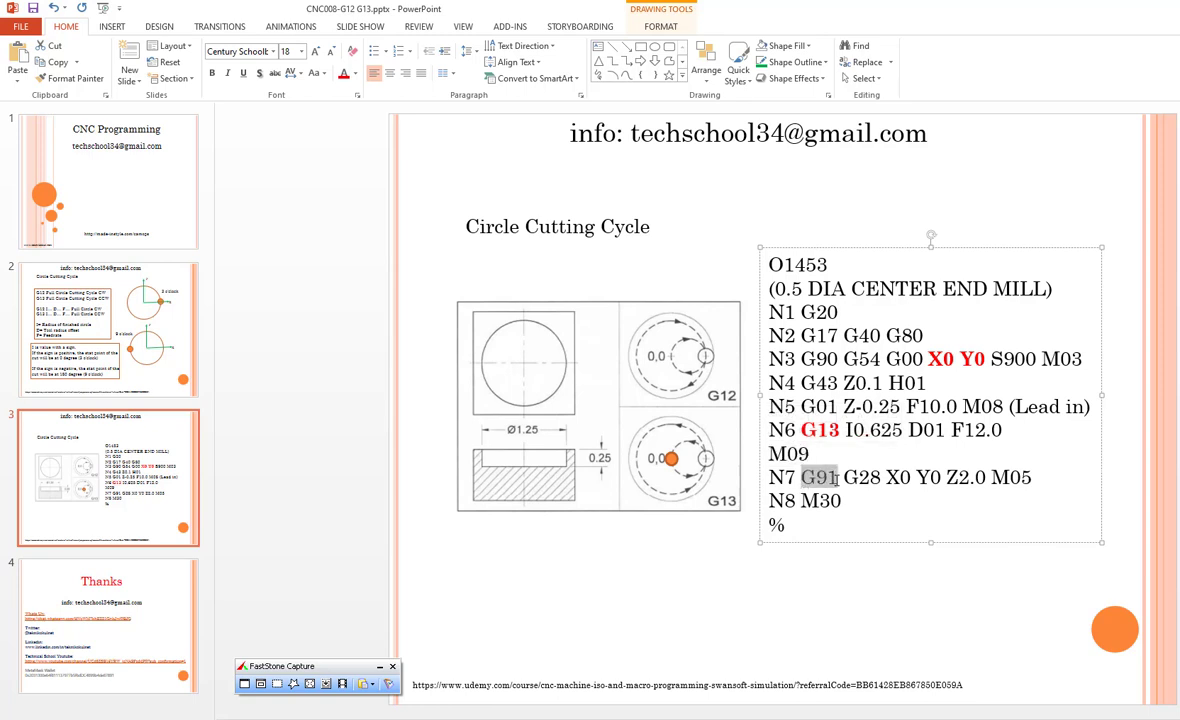
double_click(862, 477)
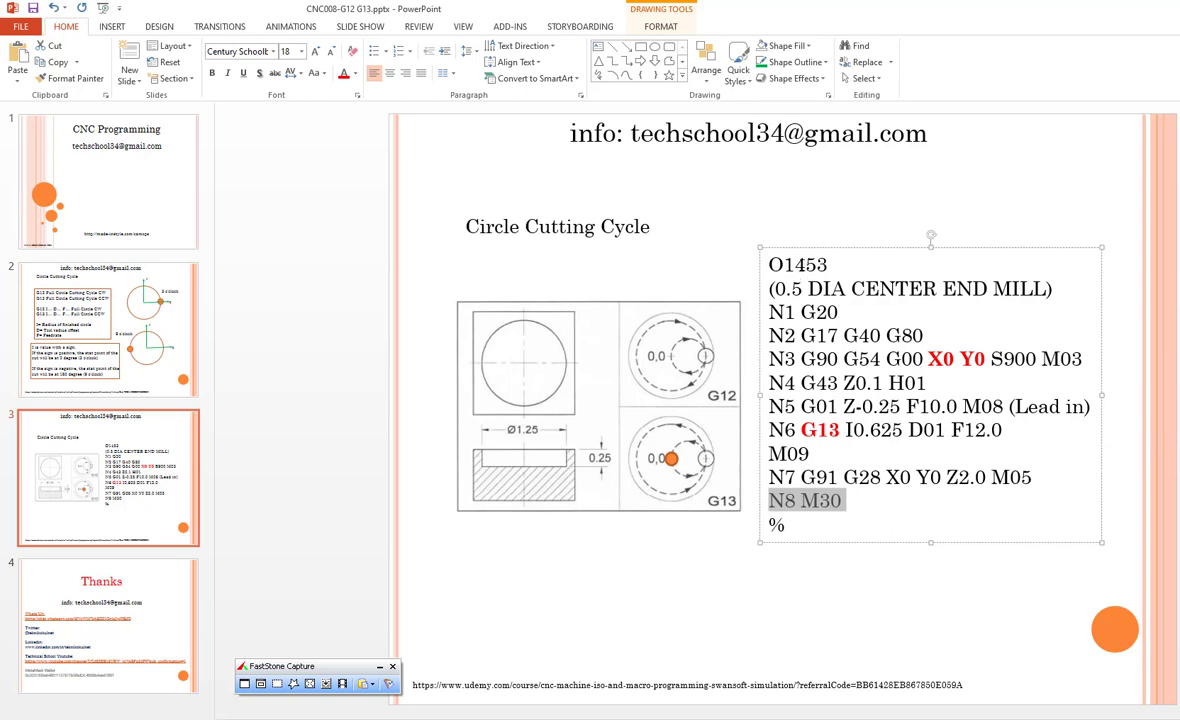
mouse_move(595, 285)
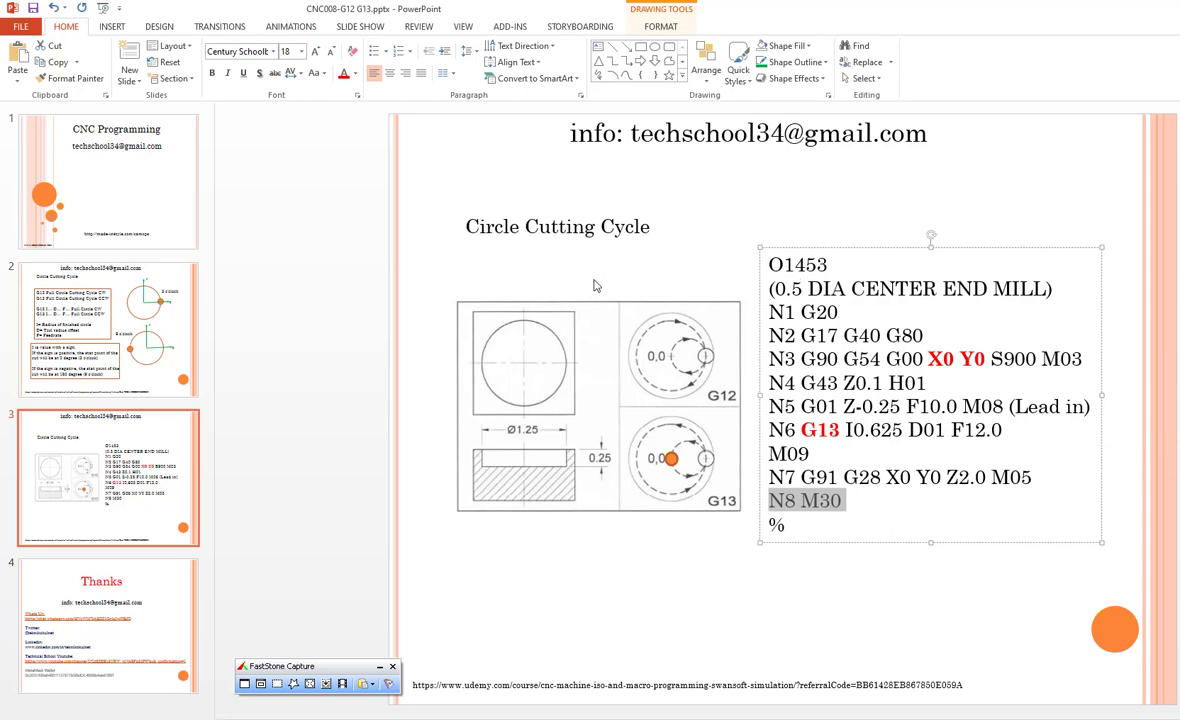
click(108, 625)
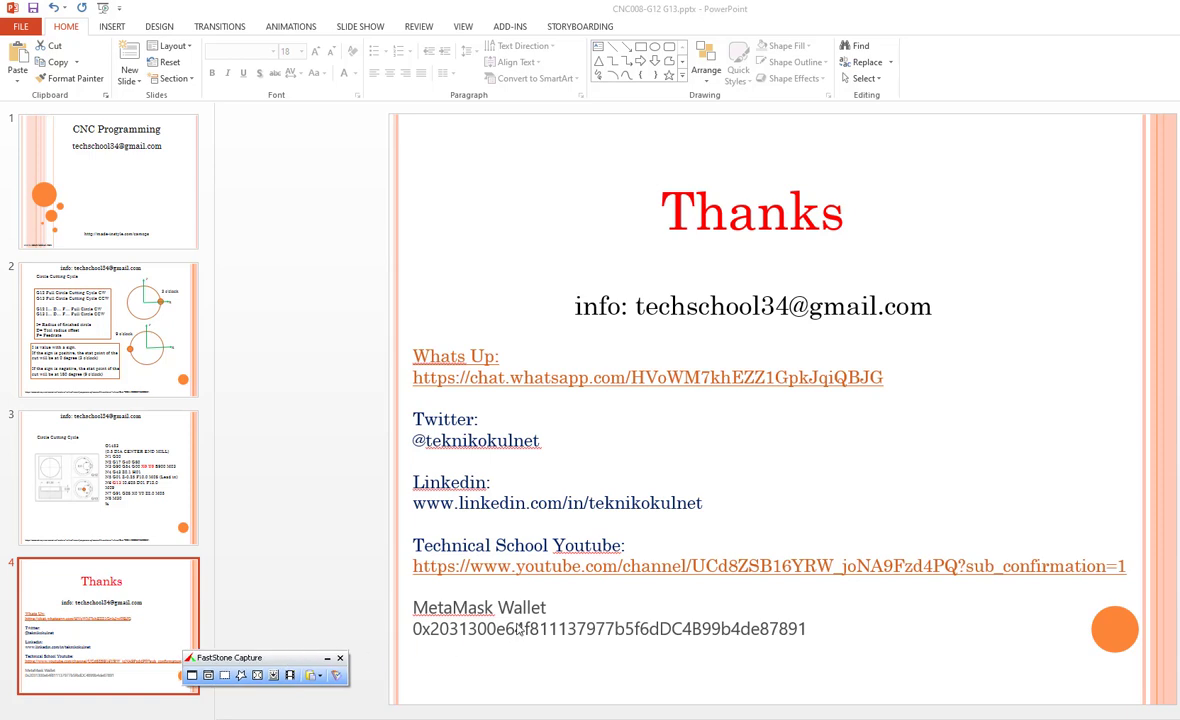
mouse_move(380, 670)
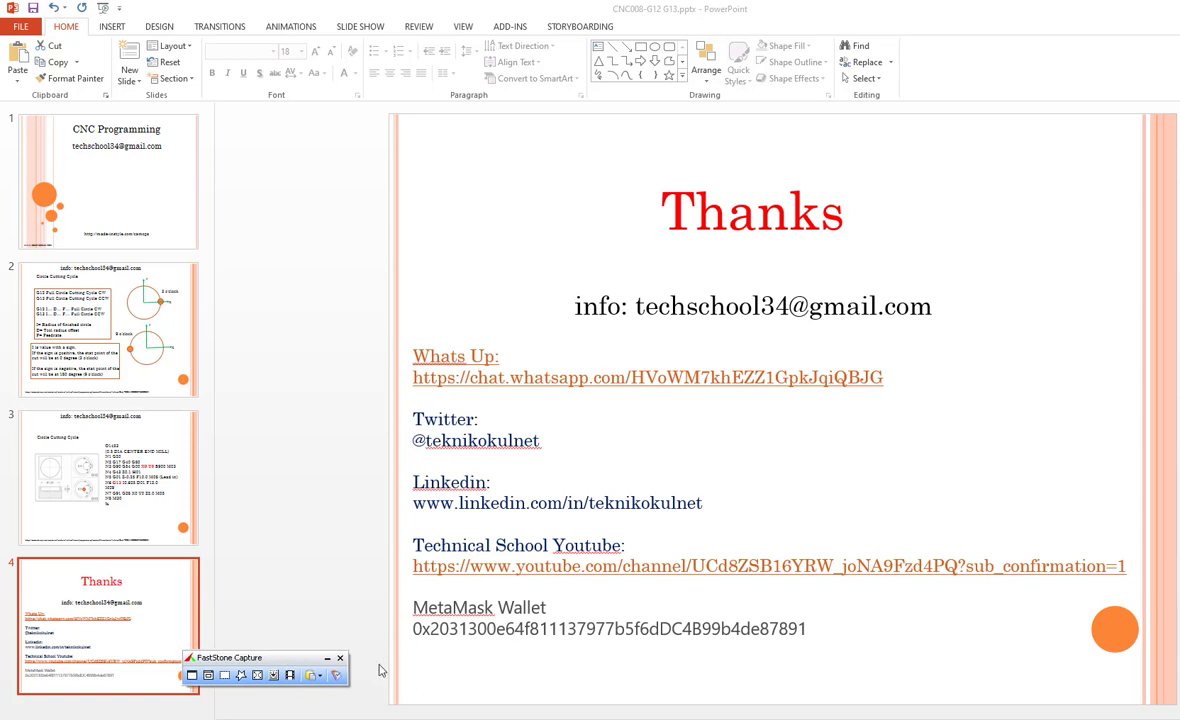